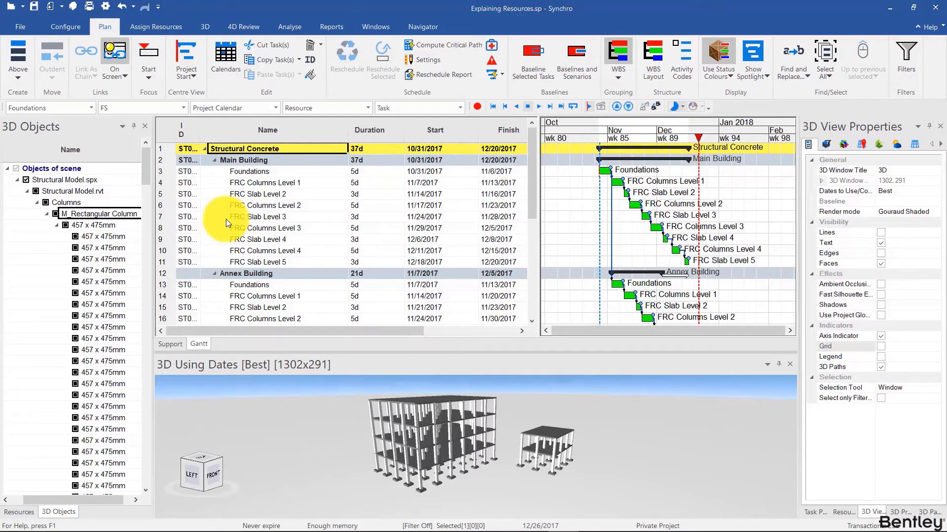
- Switch the left panel to Resources to list the 457 x 475mm column resources
{"action": "left_click", "coordinate": [19, 512]}
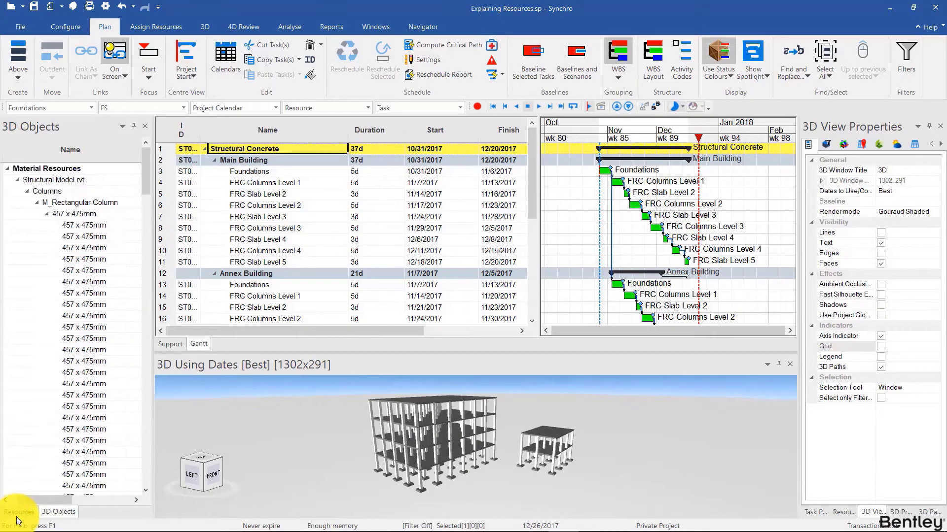
{"action": "left_click", "coordinate": [19, 511]}
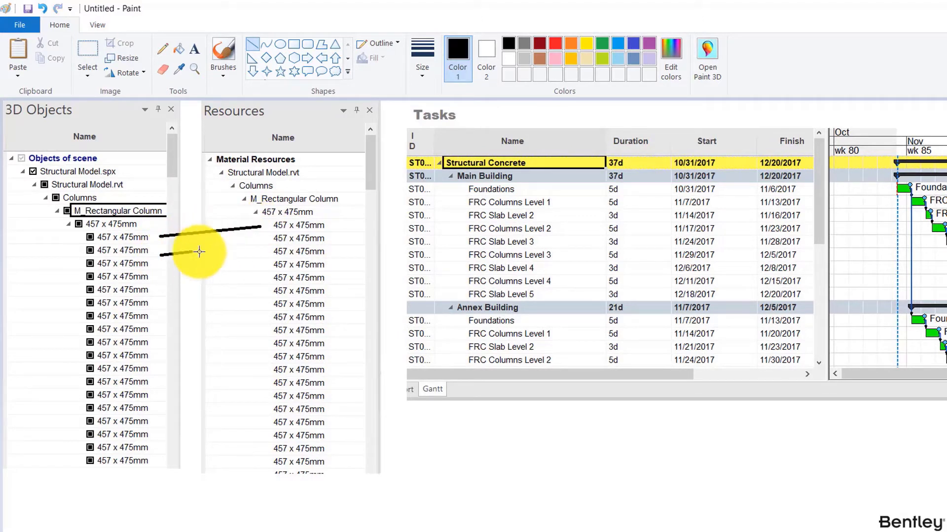
- Sketch a line from a column object through its resource toward the FRC Columns Level 1 task
{"action": "left_click_drag", "start_coordinate": [199, 252], "coordinate": [347, 226]}
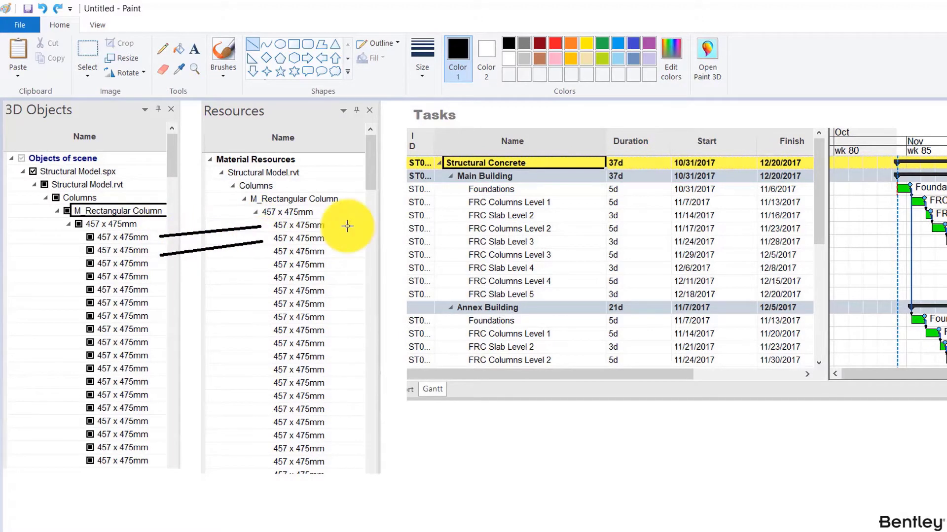
{"action": "left_click_drag", "start_coordinate": [347, 226], "coordinate": [447, 207]}
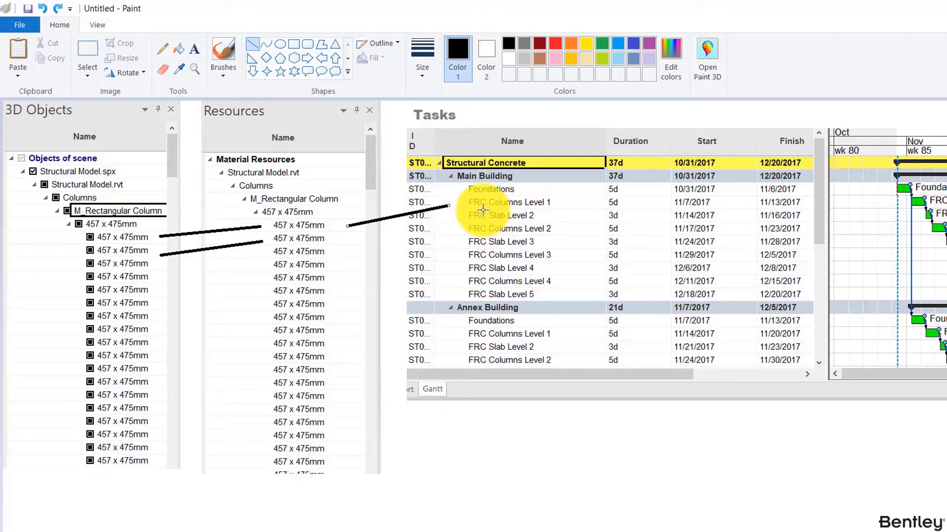
{"action": "mouse_move", "coordinate": [539, 210]}
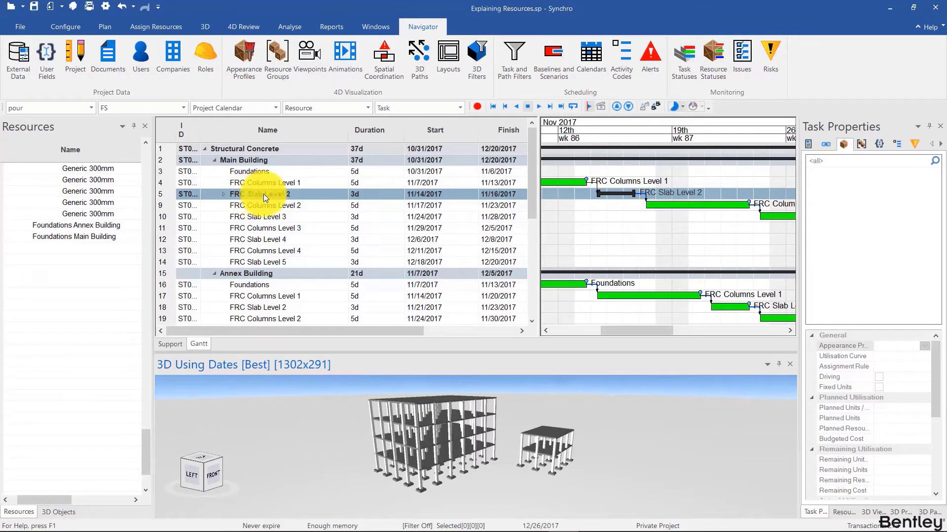
- Back in Synchro, select the FRC Slab Level 2 task
{"action": "left_click", "coordinate": [223, 193]}
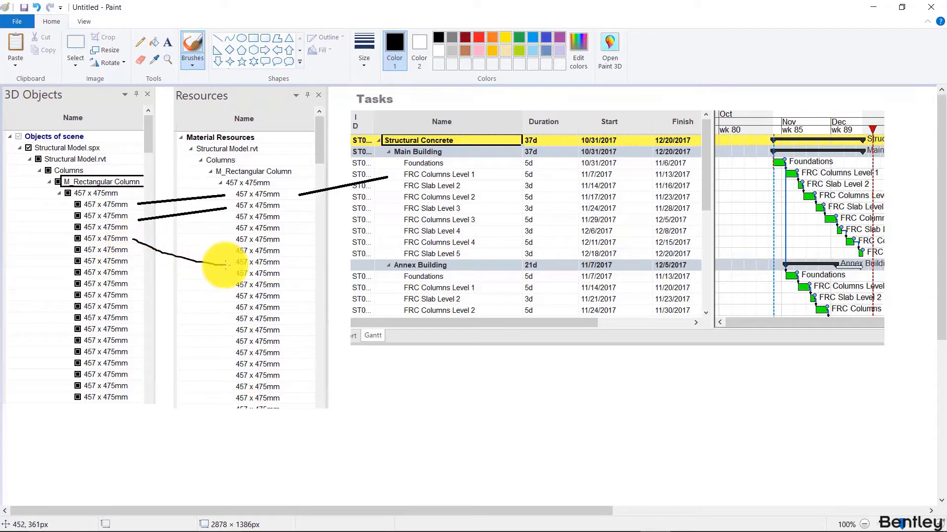
- Draw lines from two more column objects converging on the same resource entry
{"action": "left_click_drag", "start_coordinate": [139, 248], "coordinate": [223, 266]}
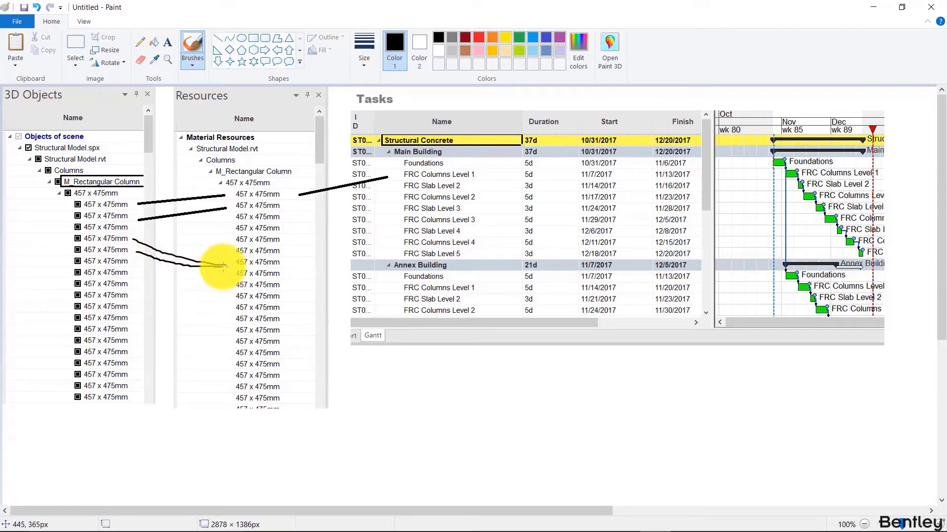
{"action": "left_click_drag", "start_coordinate": [133, 266], "coordinate": [218, 266]}
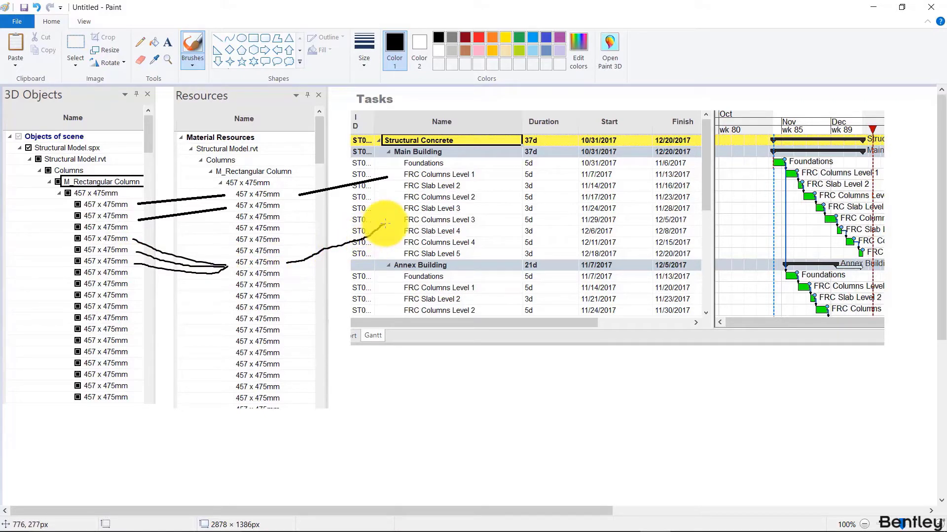
{"action": "mouse_move", "coordinate": [522, 519]}
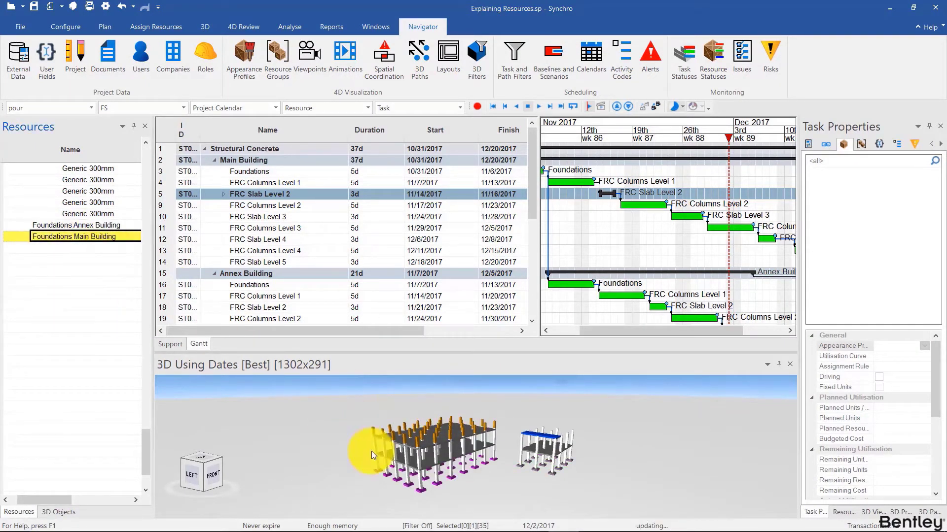
- Toggle between 3D Objects and Resources, then highlight Foundations Main and Annex Building pads
{"action": "left_click", "coordinate": [59, 512]}
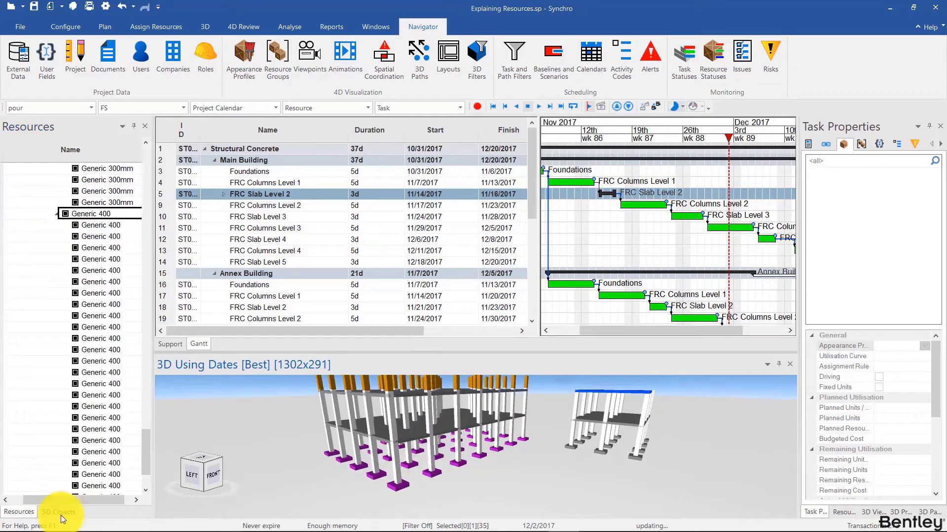
{"action": "left_click", "coordinate": [58, 511]}
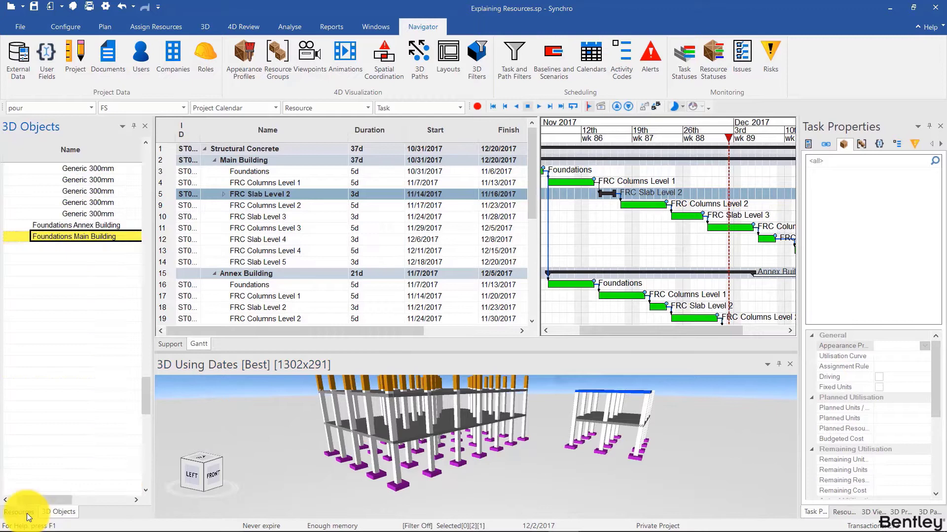
{"action": "left_click", "coordinate": [16, 512]}
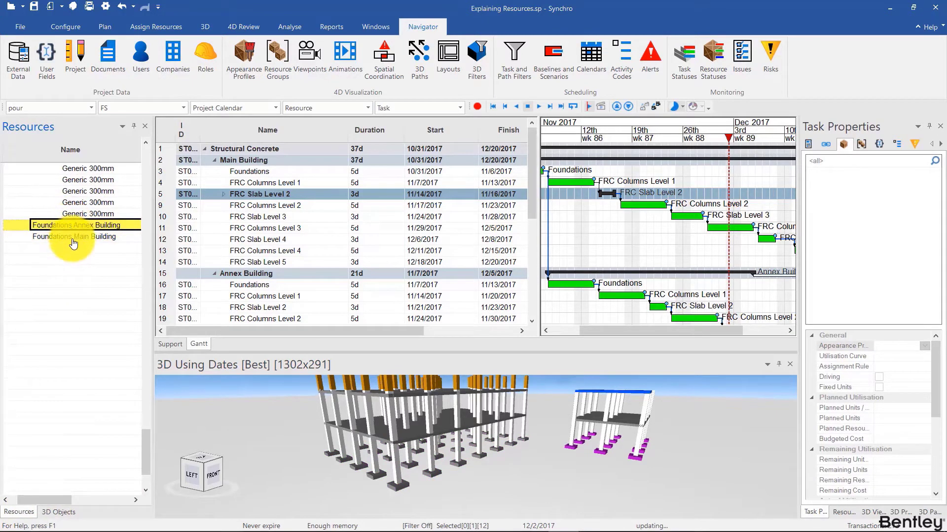
{"action": "left_click", "coordinate": [74, 236]}
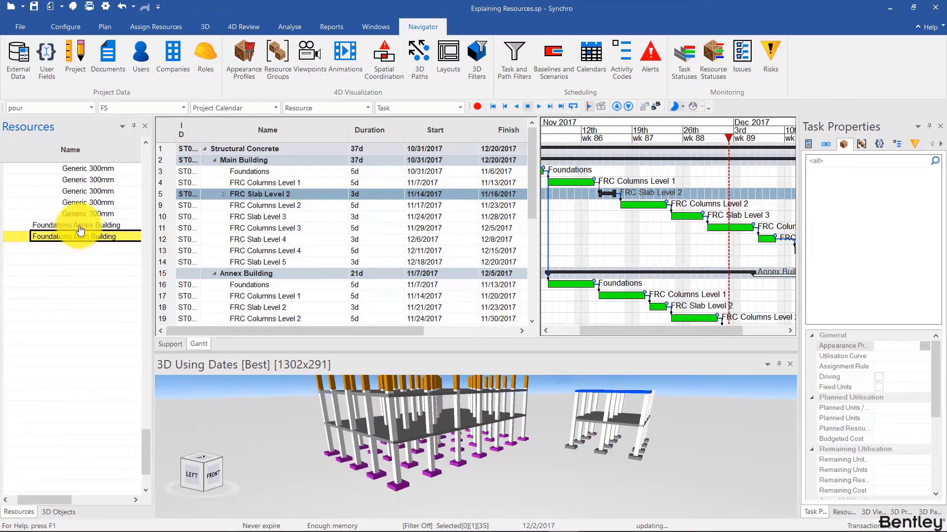
{"action": "left_click", "coordinate": [75, 225]}
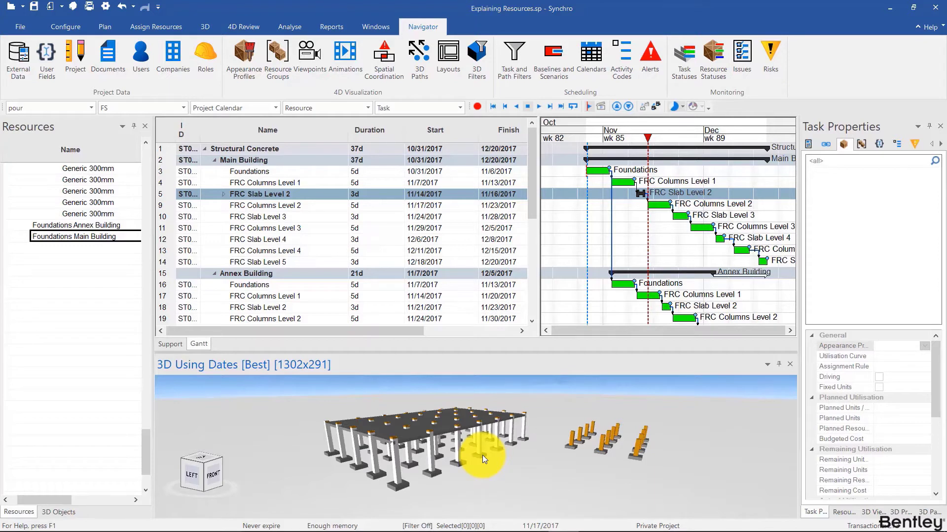
{"action": "mouse_move", "coordinate": [235, 364]}
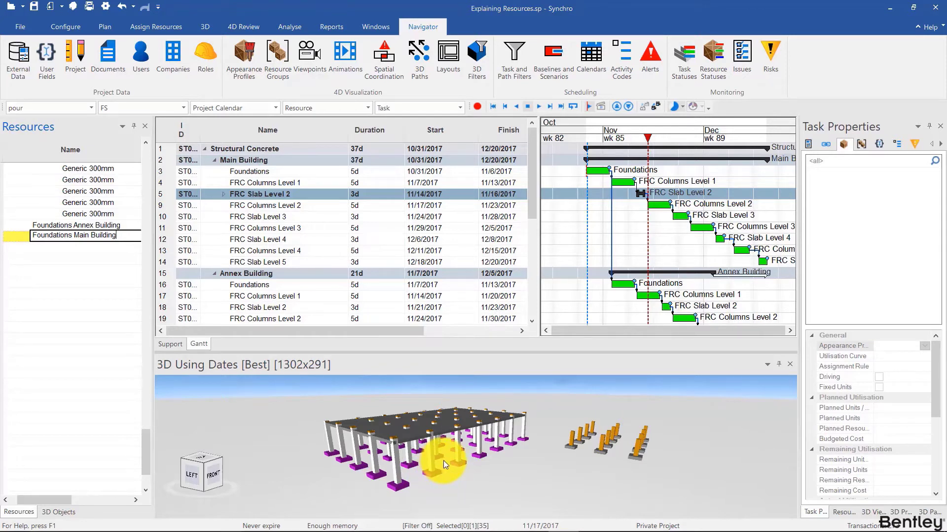
{"action": "mouse_move", "coordinate": [452, 472]}
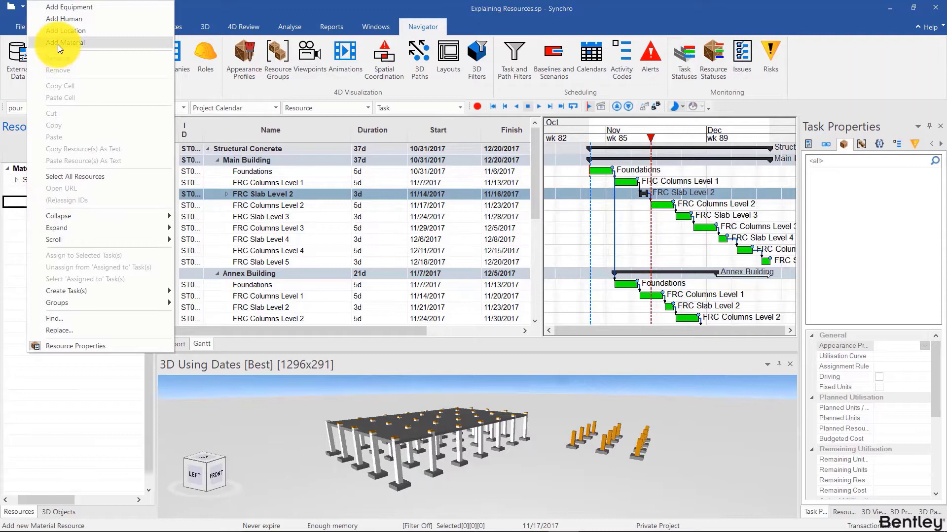
- Add a Concrete material resource and find all tasks containing FRC
{"action": "left_click", "coordinate": [65, 42]}
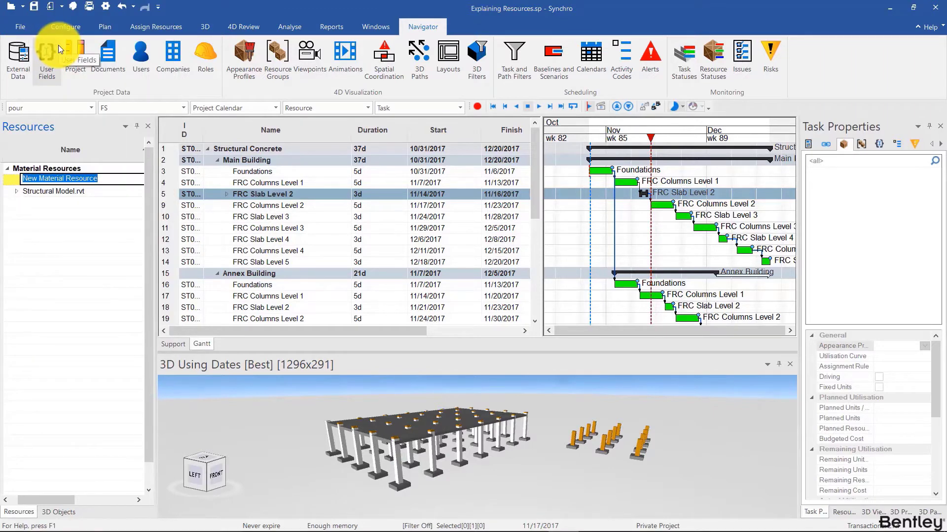
{"action": "type", "text": "Concrete"}
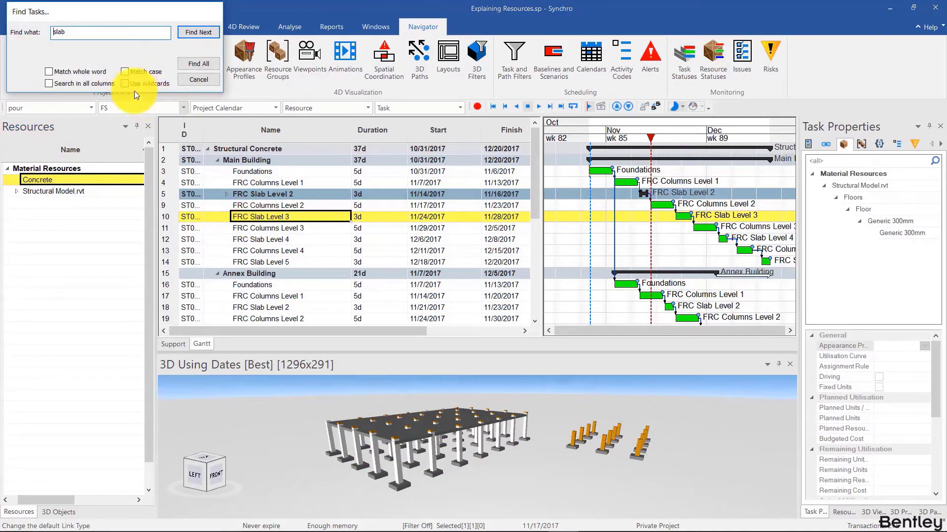
{"action": "type", "text": "FR"}
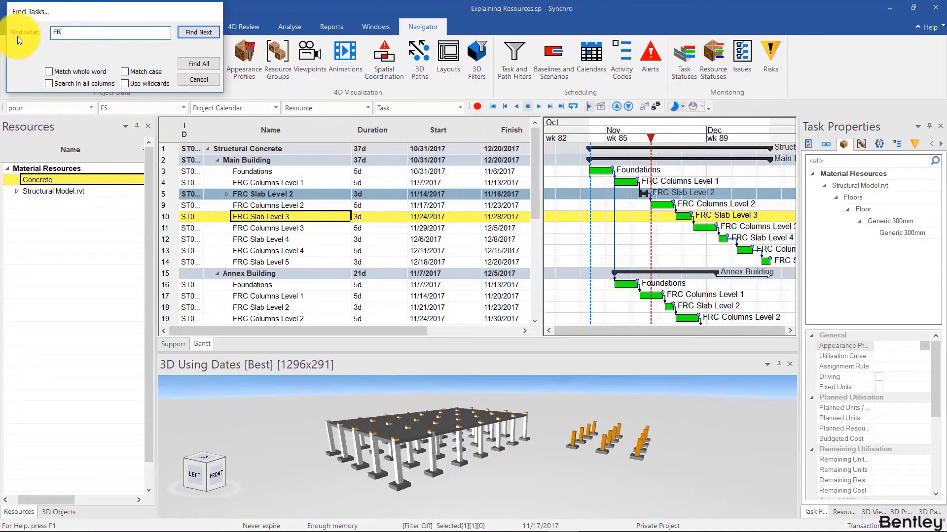
{"action": "left_click", "coordinate": [197, 64]}
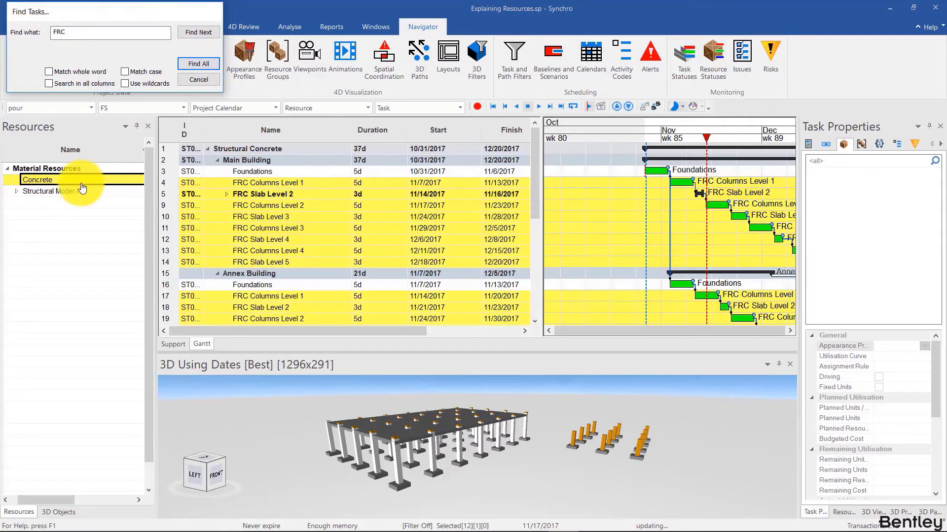
- Assign Concrete to the found FRC tasks and review its quantity properties
{"action": "left_click", "coordinate": [197, 64]}
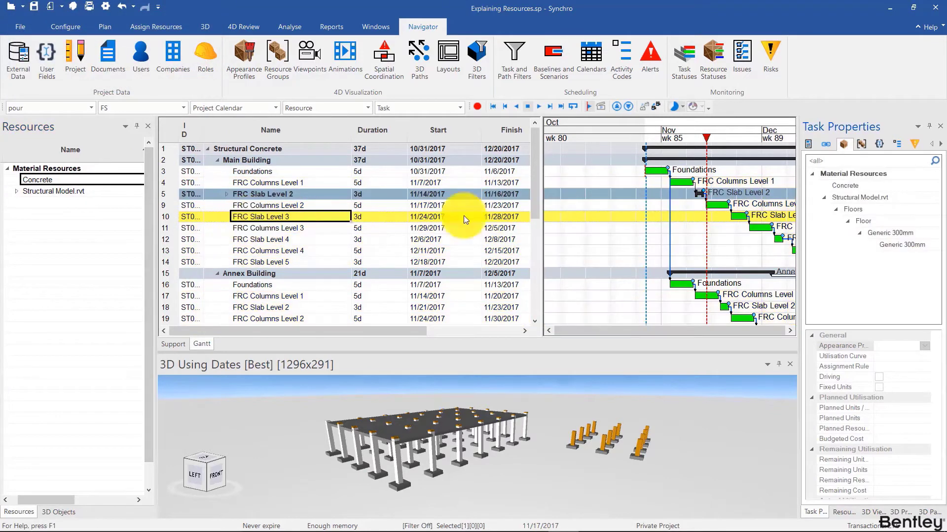
{"action": "left_click", "coordinate": [37, 179]}
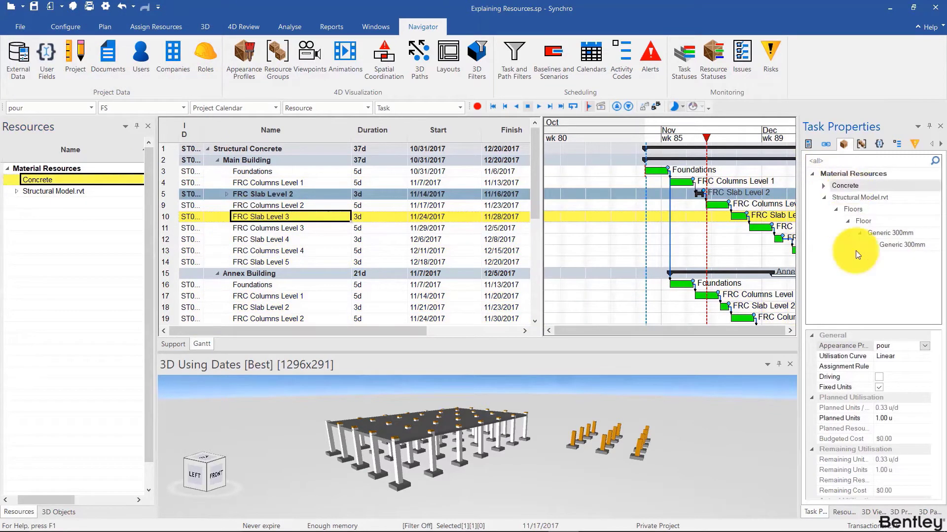
{"action": "scroll", "scroll_direction": "down", "scroll_amount": 3}
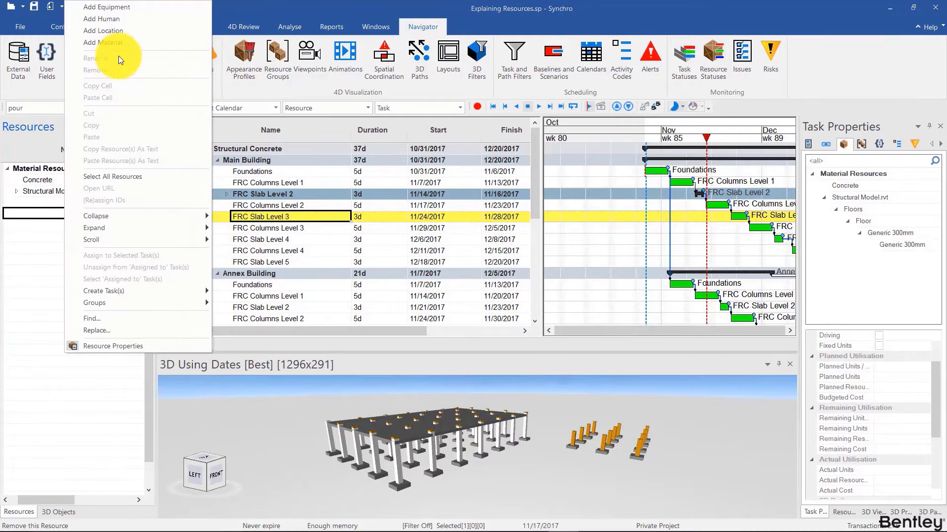
{"action": "mouse_move", "coordinate": [111, 30]}
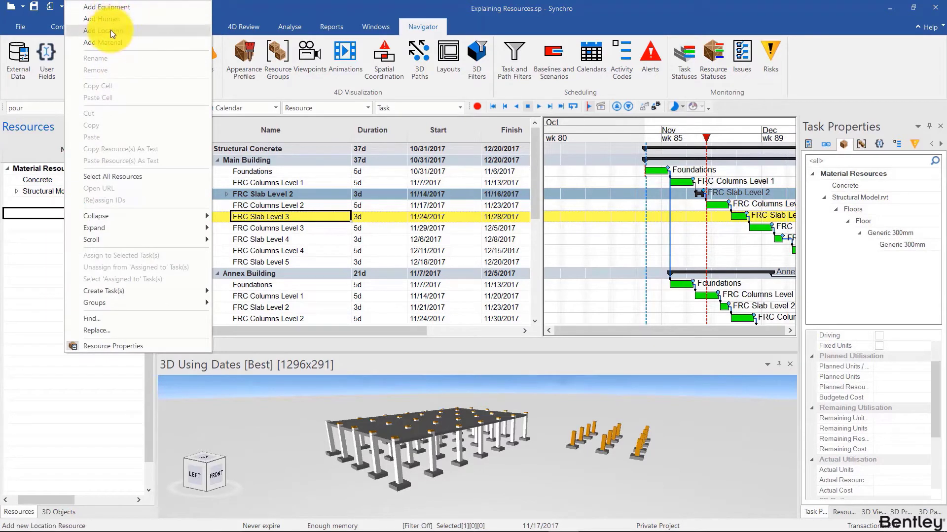
{"action": "mouse_move", "coordinate": [107, 43]}
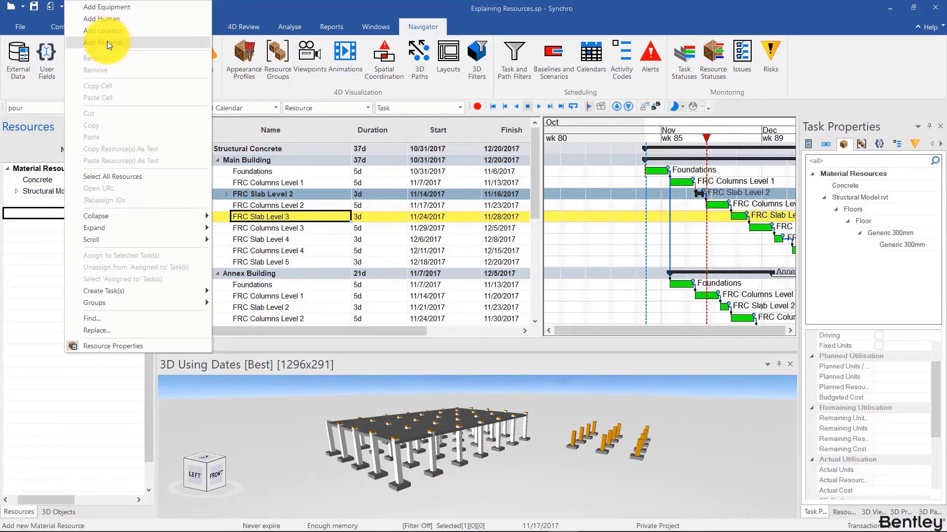
{"action": "mouse_move", "coordinate": [108, 7]}
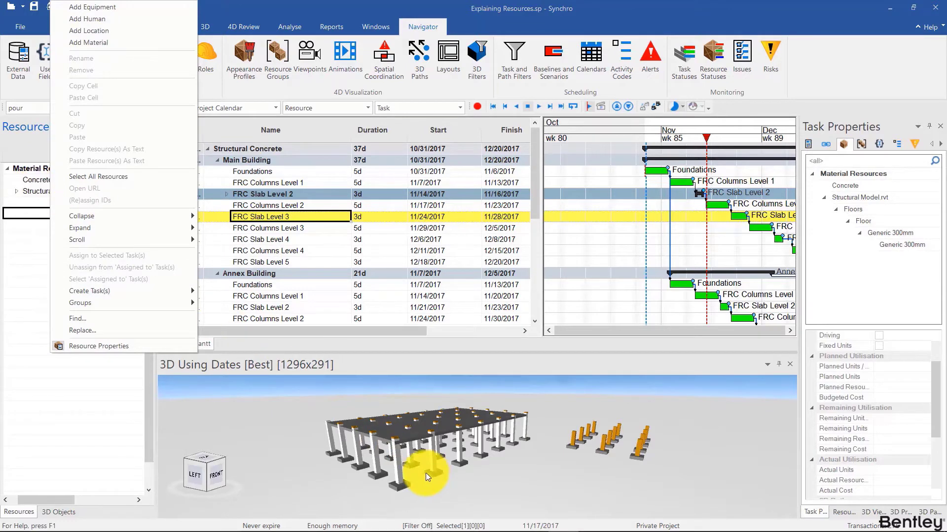
{"action": "mouse_move", "coordinate": [88, 19]}
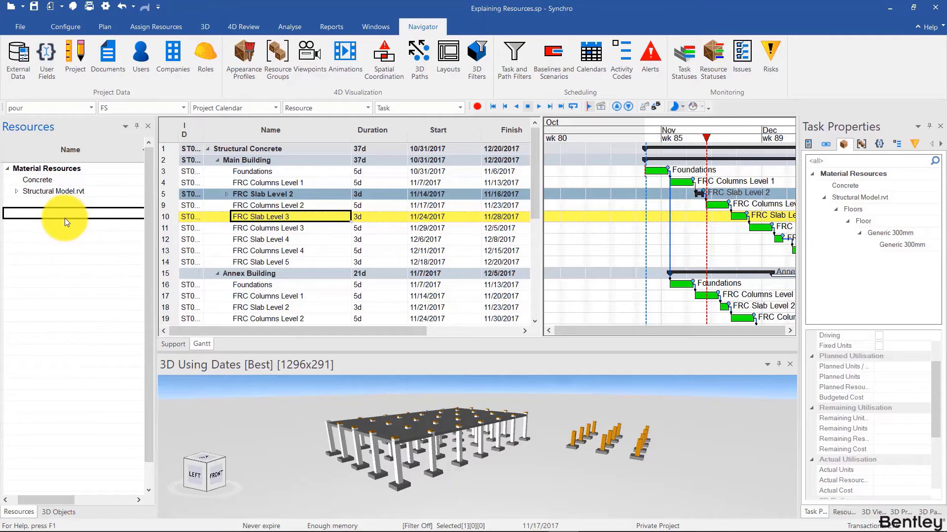
- Add a human resource named Concrete from the Resources context menu
{"action": "right_click", "coordinate": [66, 218]}
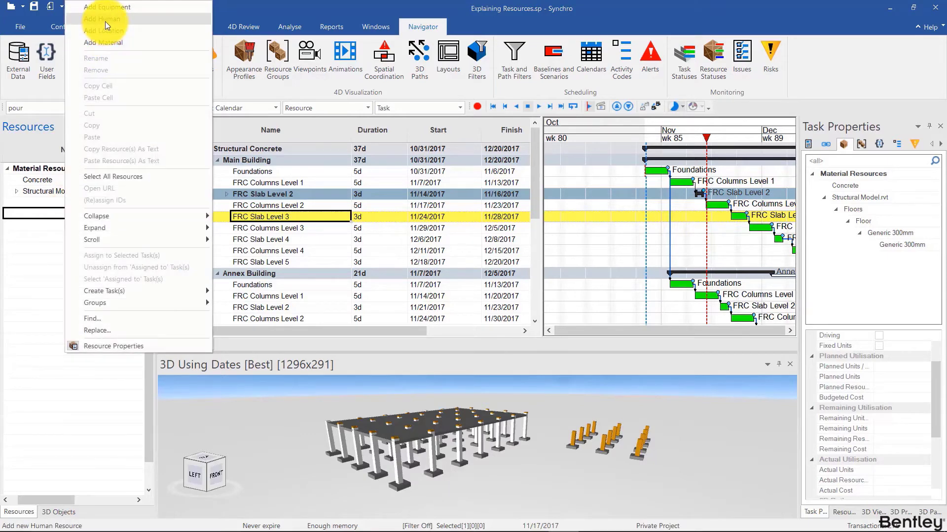
{"action": "left_click", "coordinate": [103, 19]}
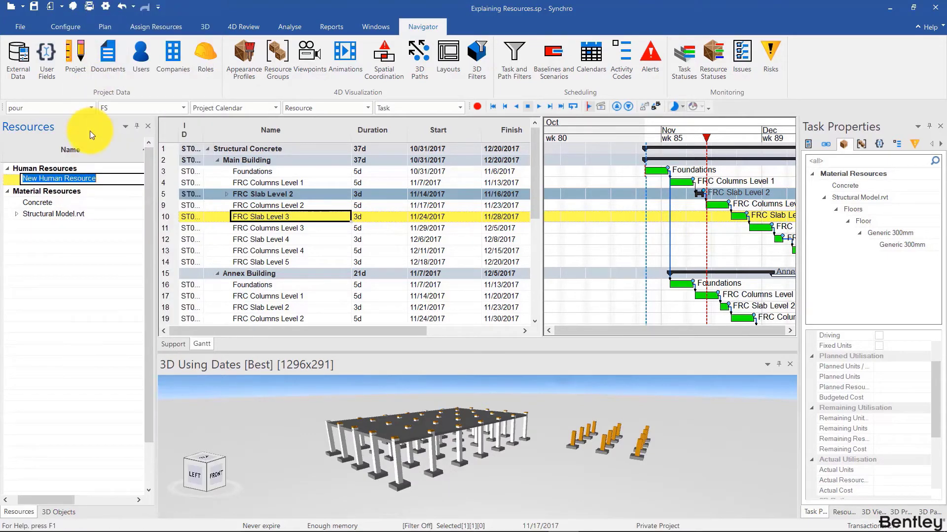
{"action": "type", "text": "Concre"}
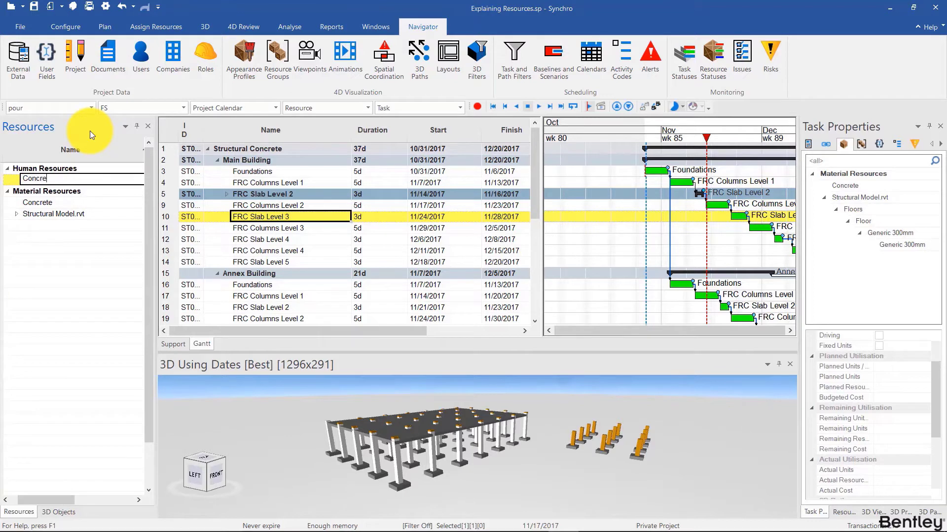
{"action": "left_click", "coordinate": [48, 191]}
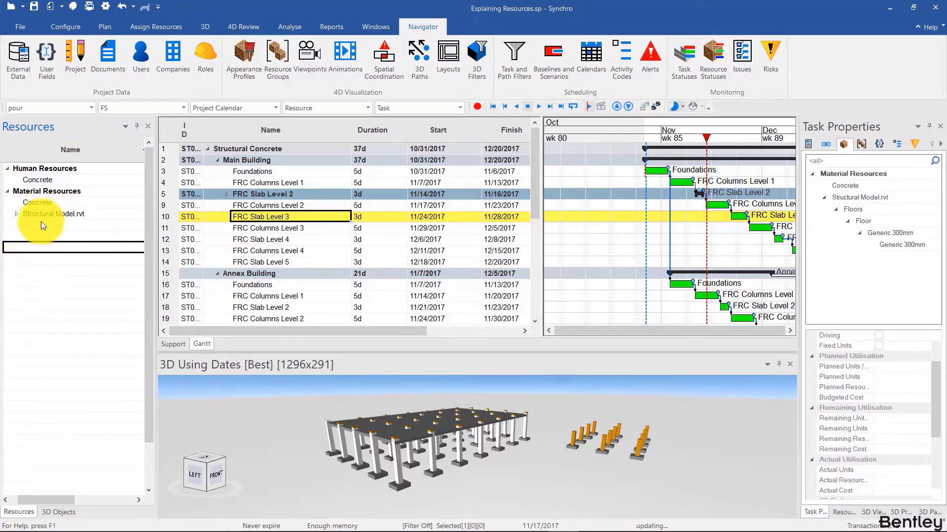
- Import the Site, Structure, Architecture and Landscape .dwfx models with default options
{"action": "left_click", "coordinate": [53, 202]}
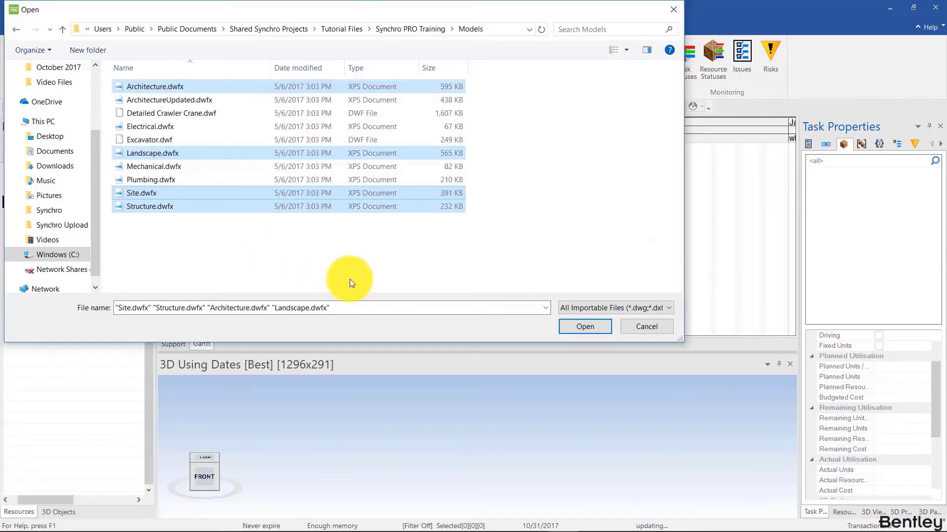
{"action": "left_click", "coordinate": [583, 326]}
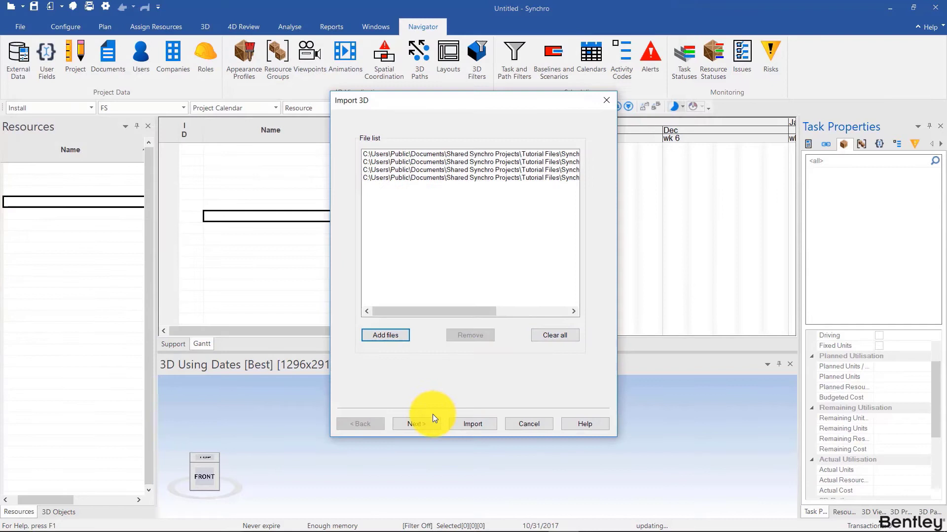
{"action": "left_click", "coordinate": [417, 424]}
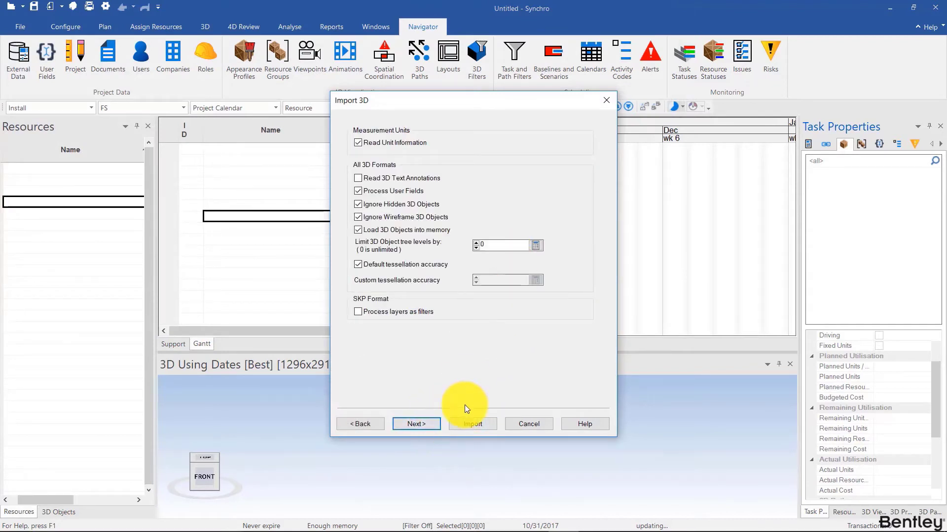
{"action": "left_click", "coordinate": [472, 424]}
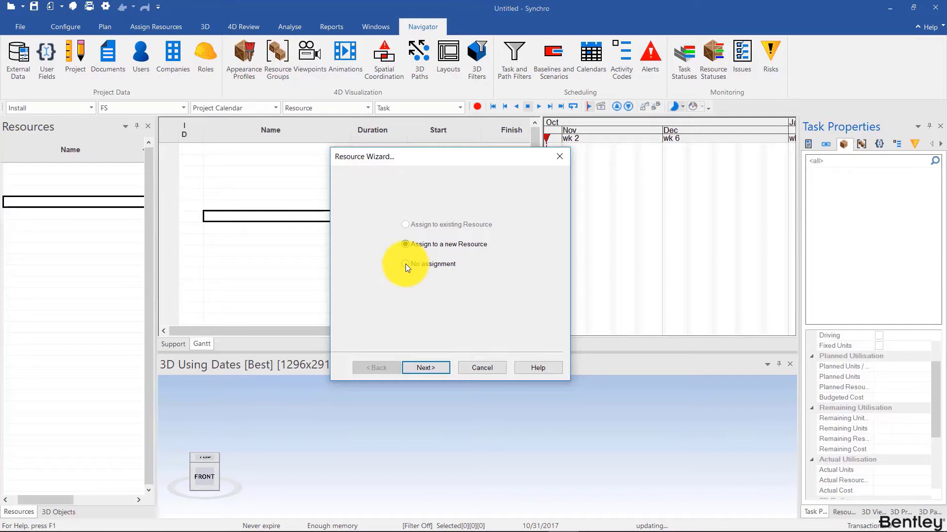
- Assign the imported models to one new Material-type resource without building a tree
{"action": "left_click", "coordinate": [405, 264]}
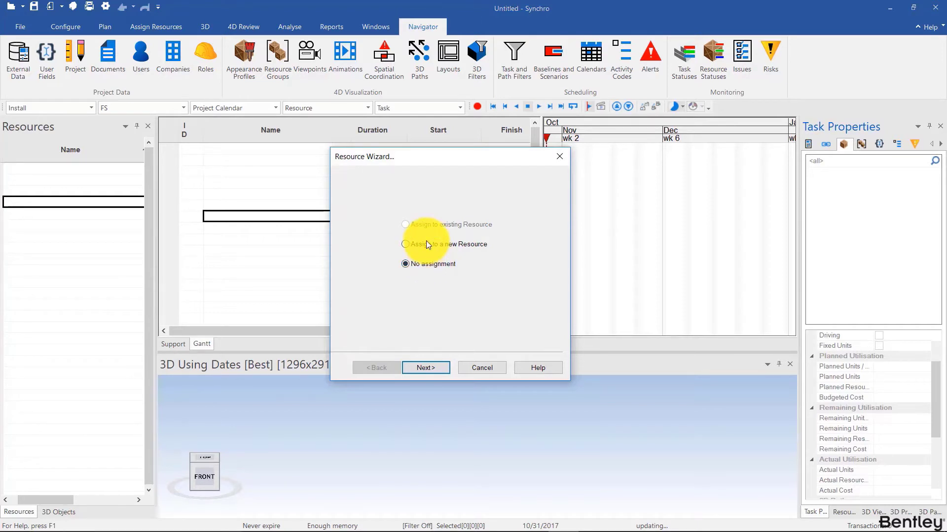
{"action": "left_click", "coordinate": [405, 244]}
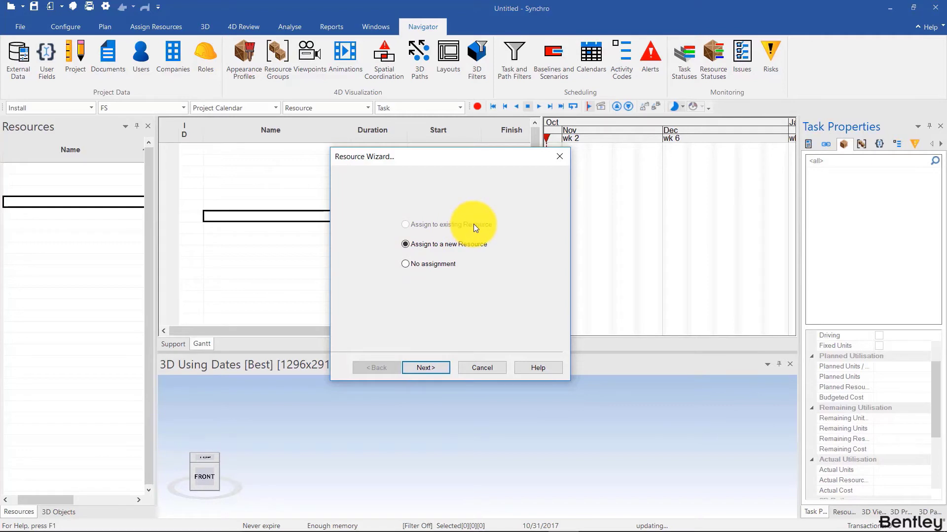
{"action": "left_click", "coordinate": [425, 368]}
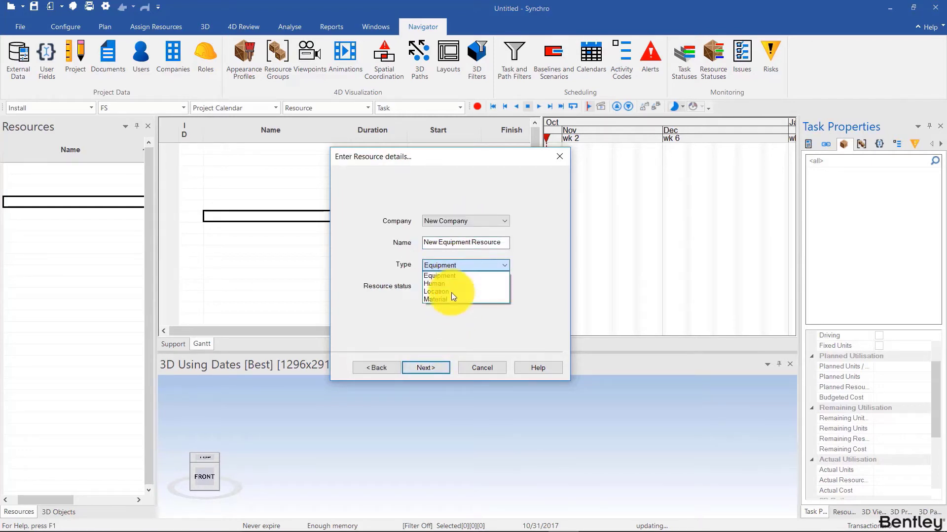
{"action": "left_click", "coordinate": [435, 299]}
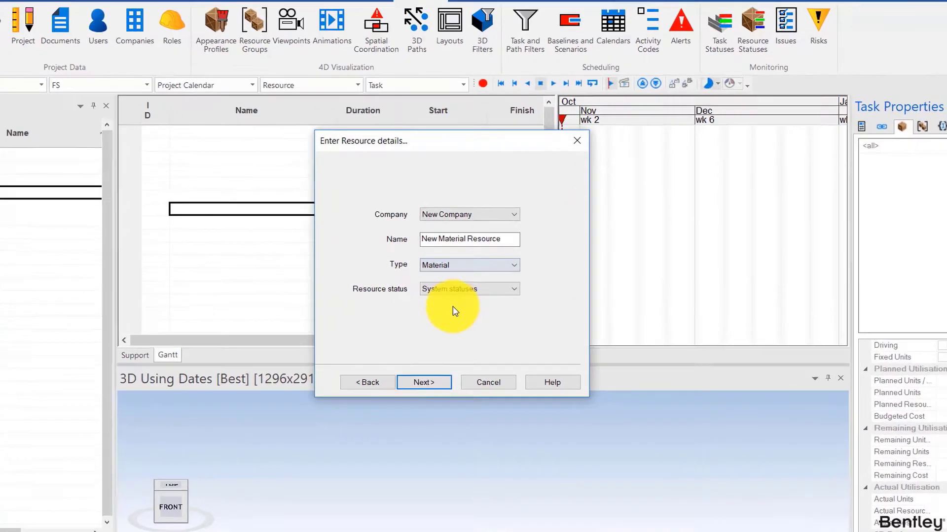
{"action": "left_click", "coordinate": [424, 382]}
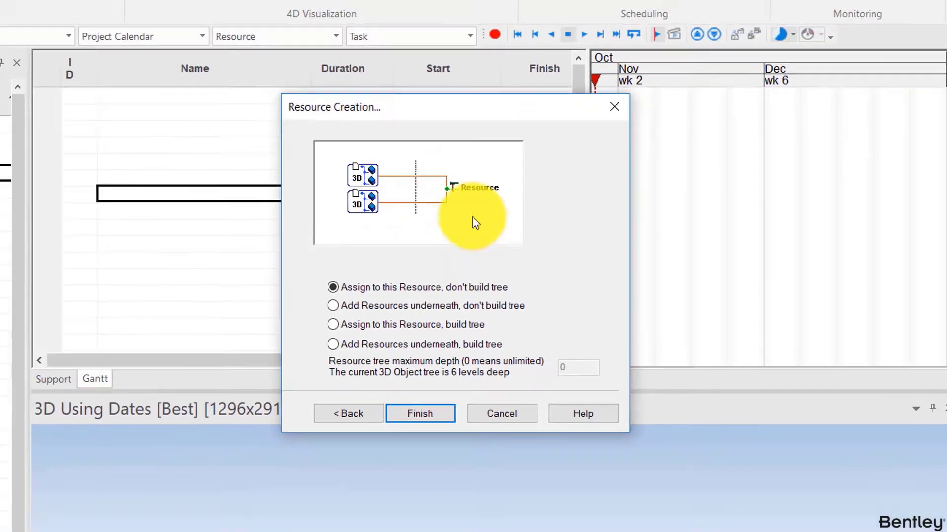
{"action": "left_click", "coordinate": [419, 414]}
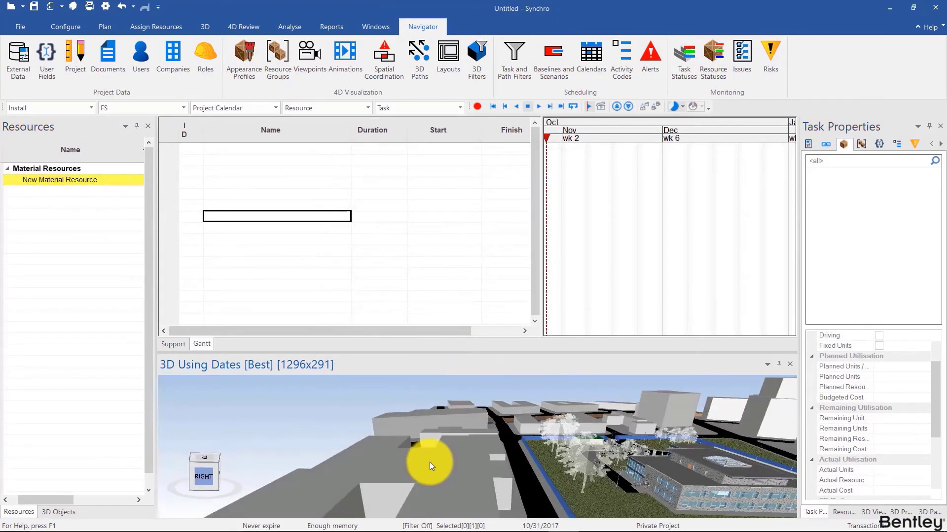
- Remove New Material Resource and list the four imported model files under 3D Objects
{"action": "left_click_drag", "start_coordinate": [429, 465], "coordinate": [462, 436]}
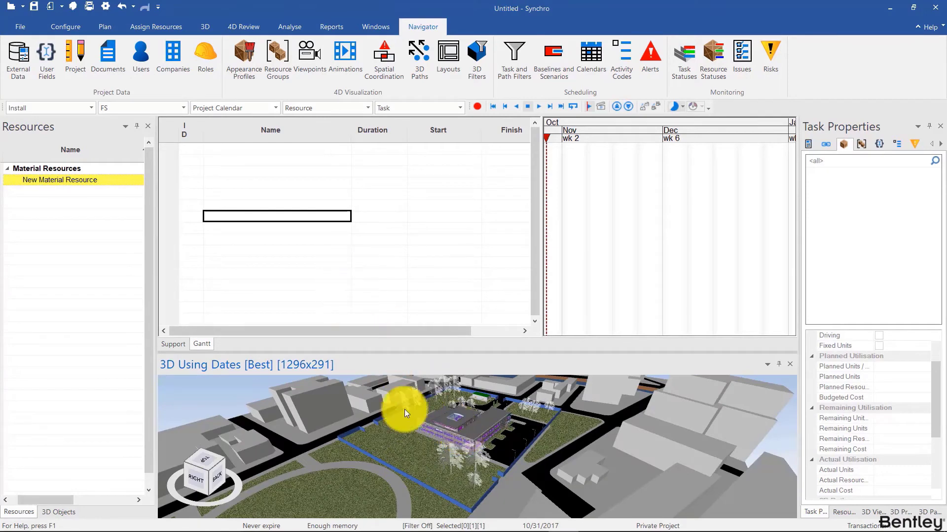
{"action": "right_click", "coordinate": [404, 413]}
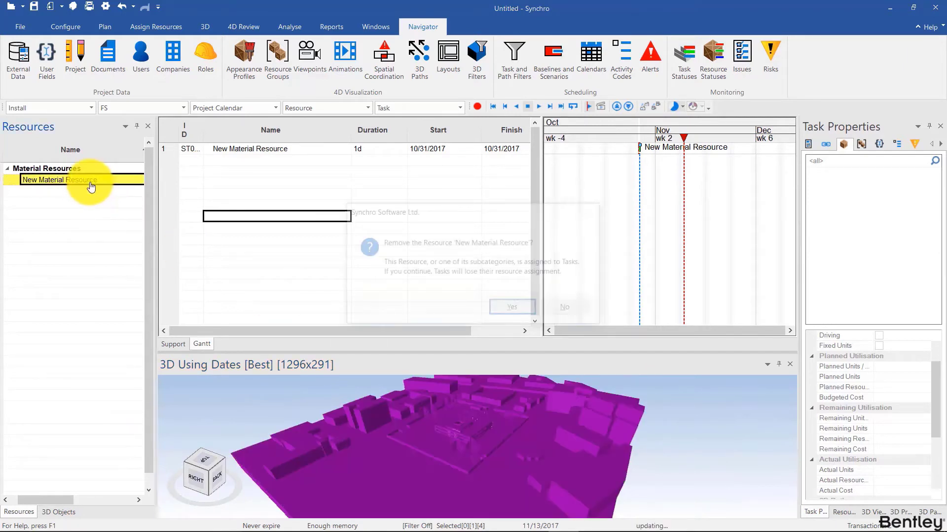
{"action": "left_click", "coordinate": [511, 307]}
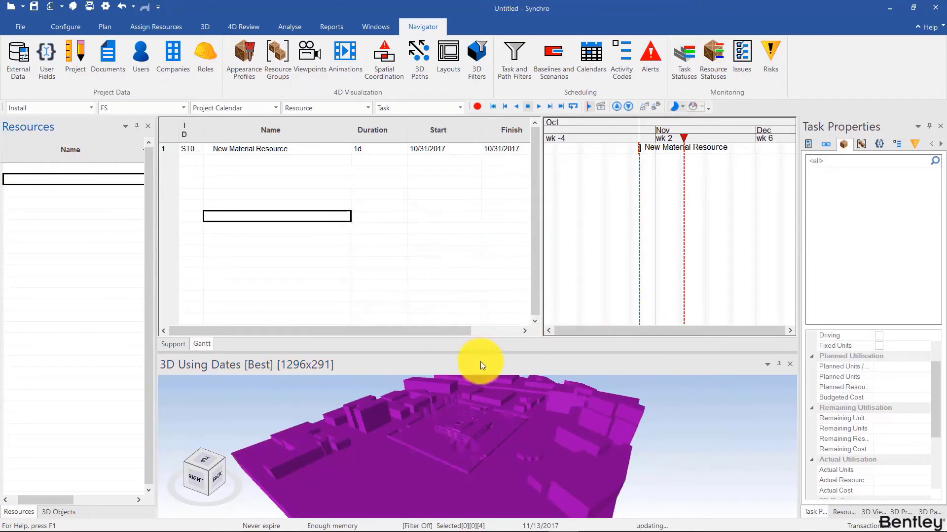
{"action": "left_click", "coordinate": [58, 511]}
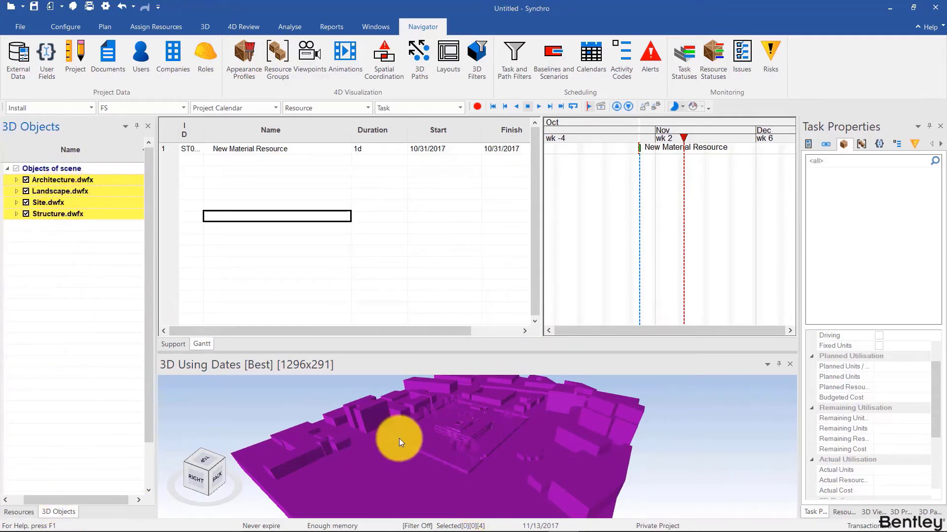
- Assign the four .dwfx models to new resources, adding resources underneath with a built tree, depth 0
{"action": "right_click", "coordinate": [398, 441]}
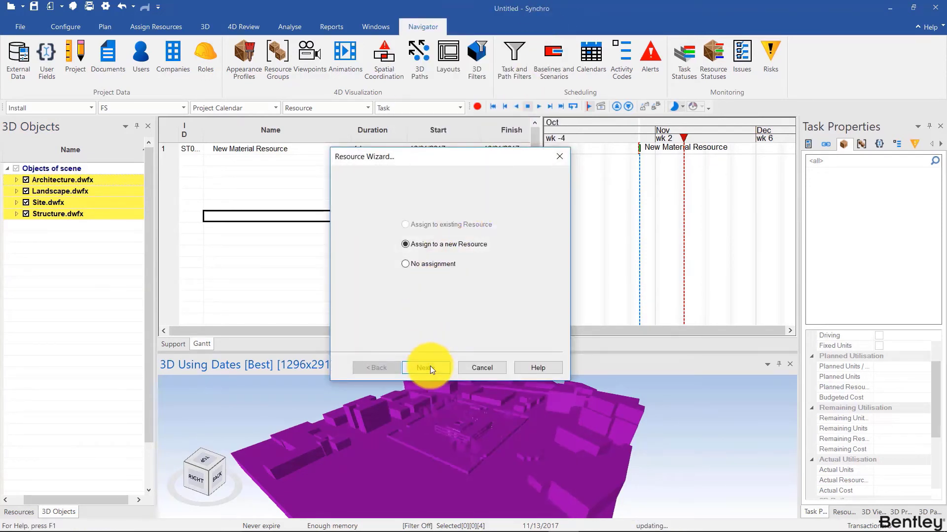
{"action": "left_click", "coordinate": [426, 367]}
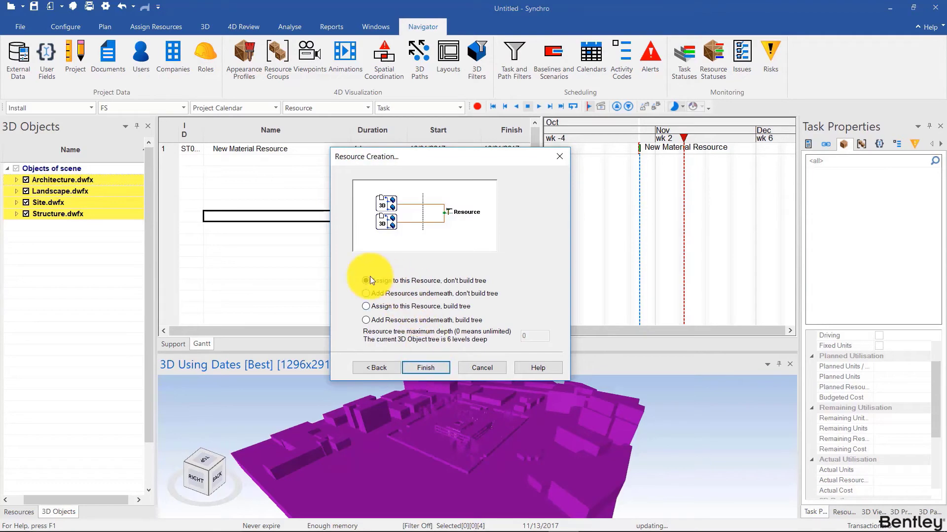
{"action": "left_click", "coordinate": [366, 294]}
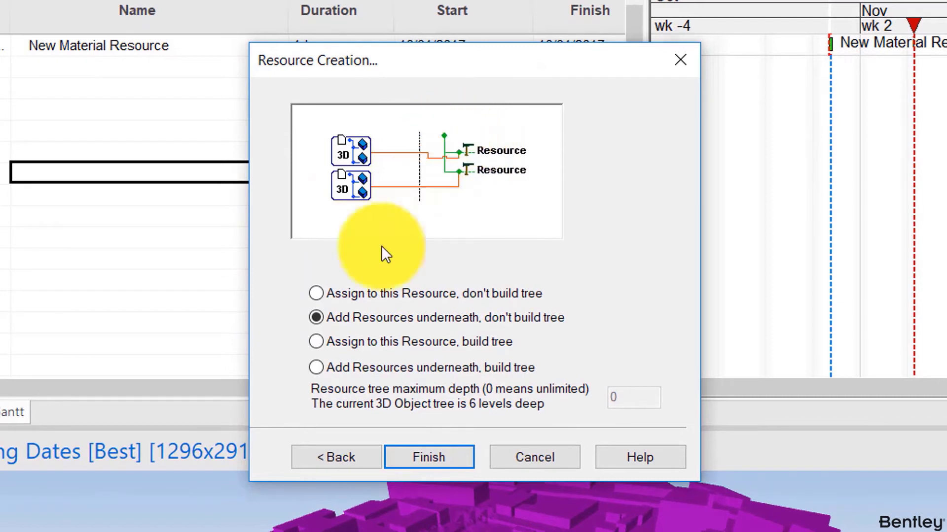
{"action": "left_click", "coordinate": [316, 342]}
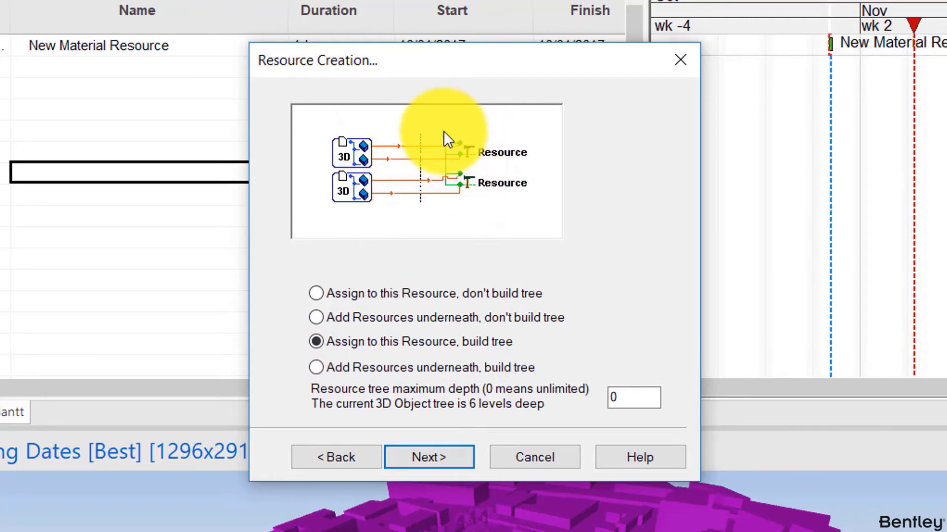
{"action": "left_click", "coordinate": [316, 368]}
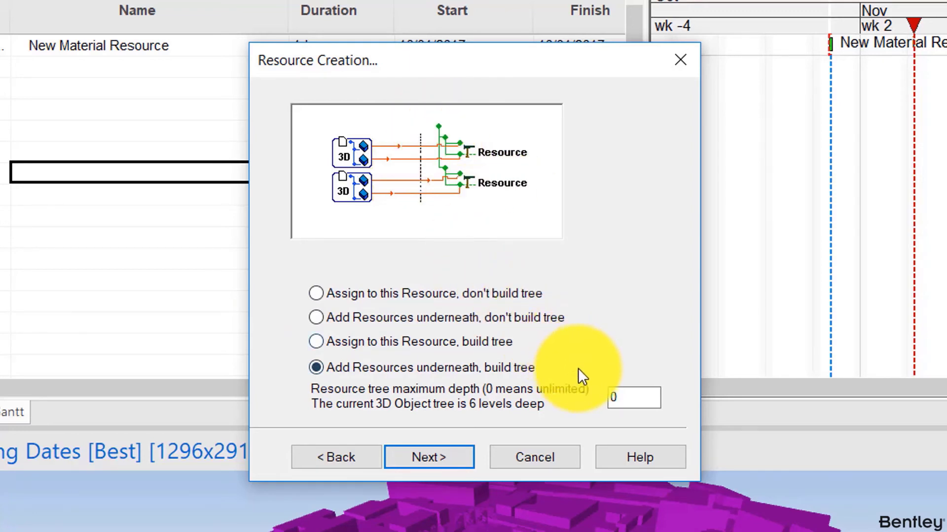
{"action": "left_click", "coordinate": [633, 398]}
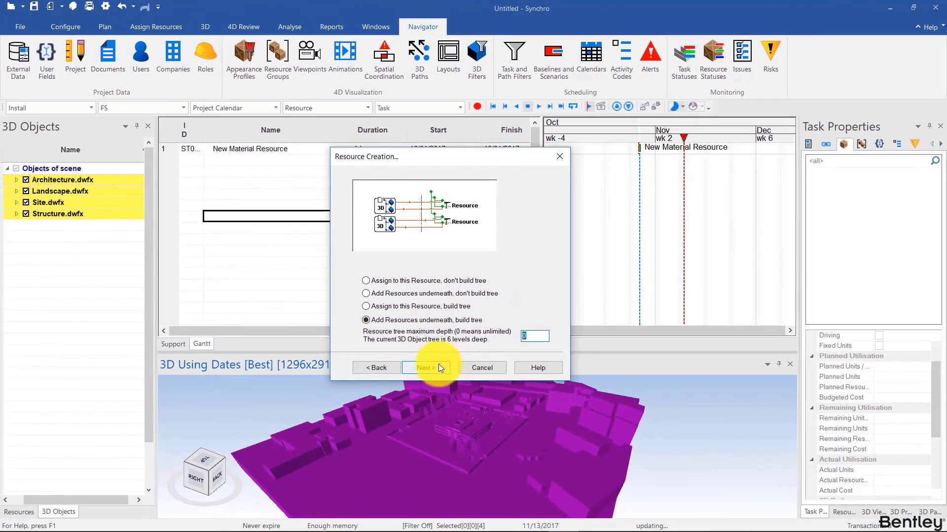
{"action": "left_click", "coordinate": [425, 368]}
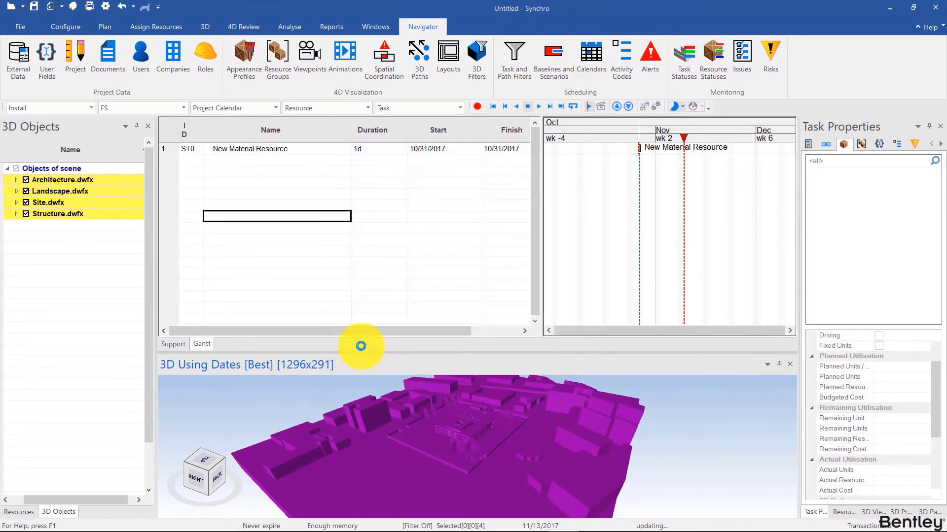
- Expand Material Resources to see the four .dwfx resources, then switch back to Explaining Resources
{"action": "left_click", "coordinate": [18, 512]}
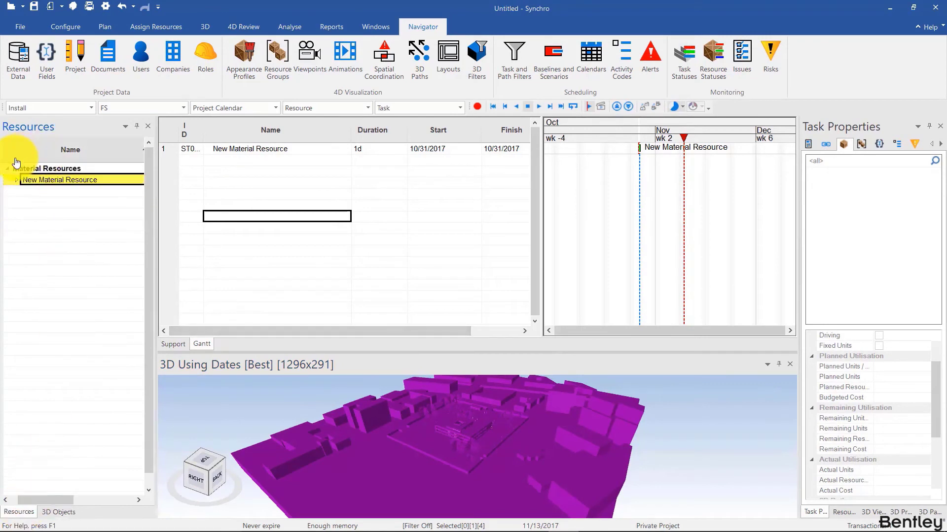
{"action": "left_click", "coordinate": [16, 179]}
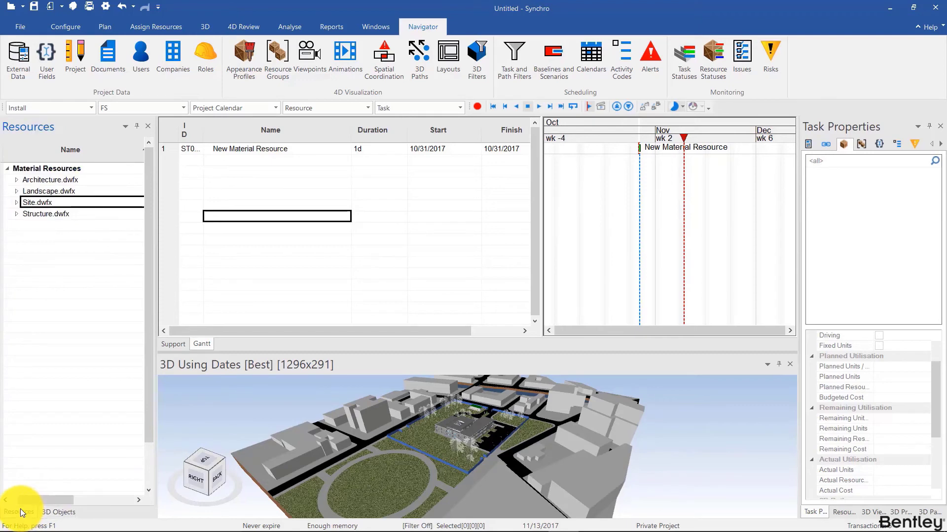
{"action": "left_click", "coordinate": [20, 27]}
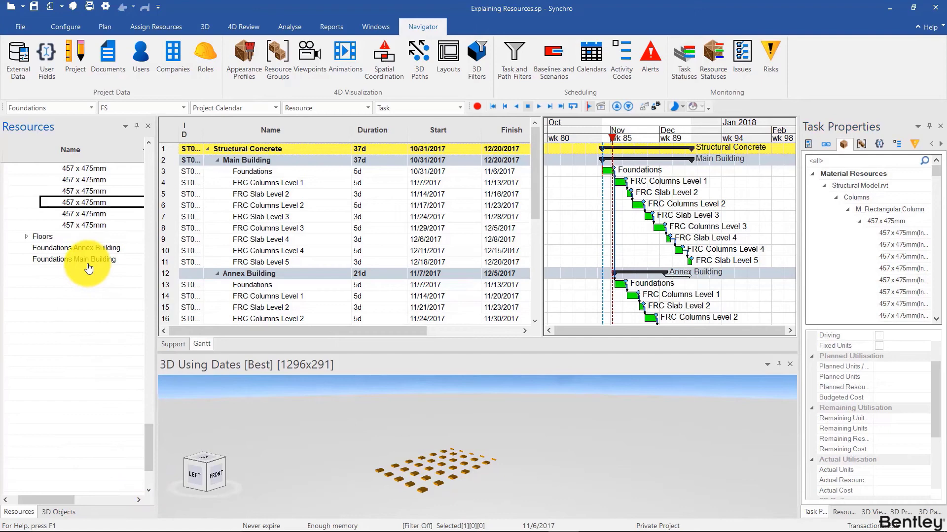
- Select Foundations Annex Building, check its linked 3D objects, and return to the resource list
{"action": "left_click", "coordinate": [75, 247]}
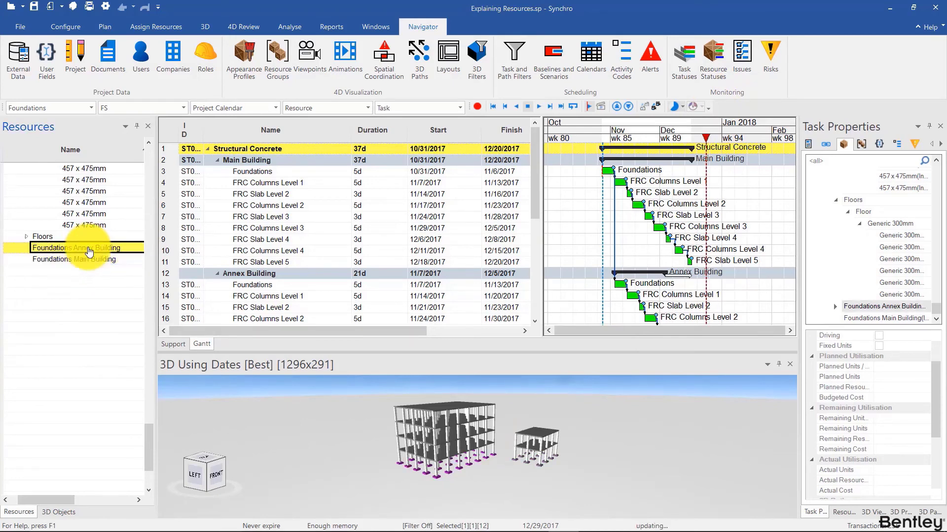
{"action": "left_click", "coordinate": [59, 512]}
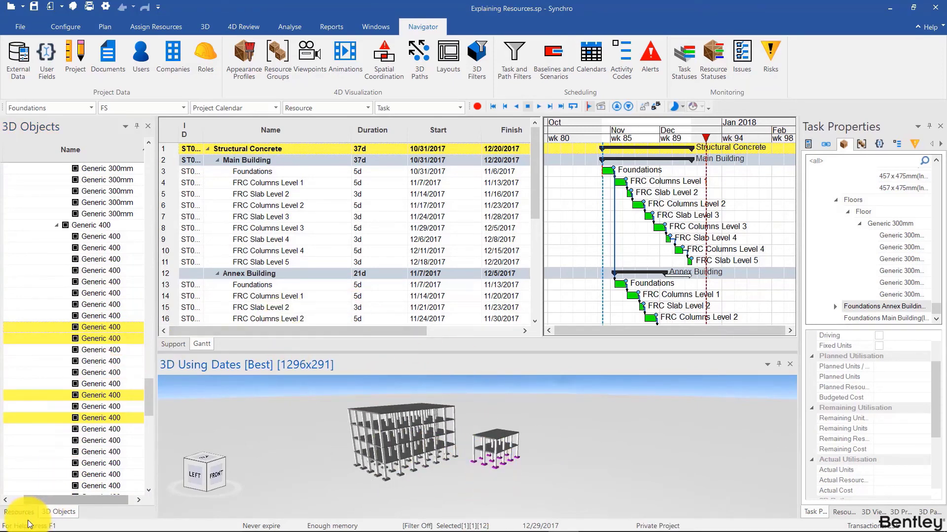
{"action": "left_click", "coordinate": [19, 512]}
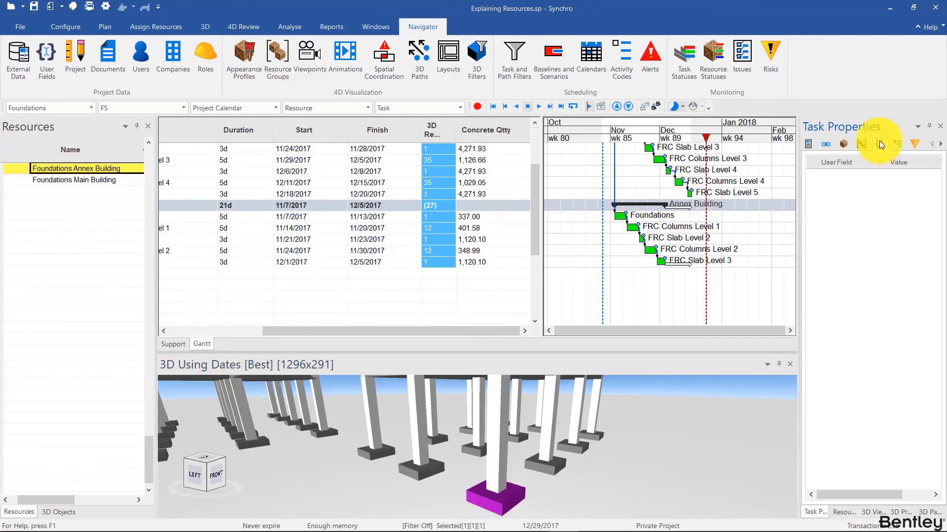
- Show the 3D object properties and expand the User Fields section
{"action": "left_click", "coordinate": [881, 144]}
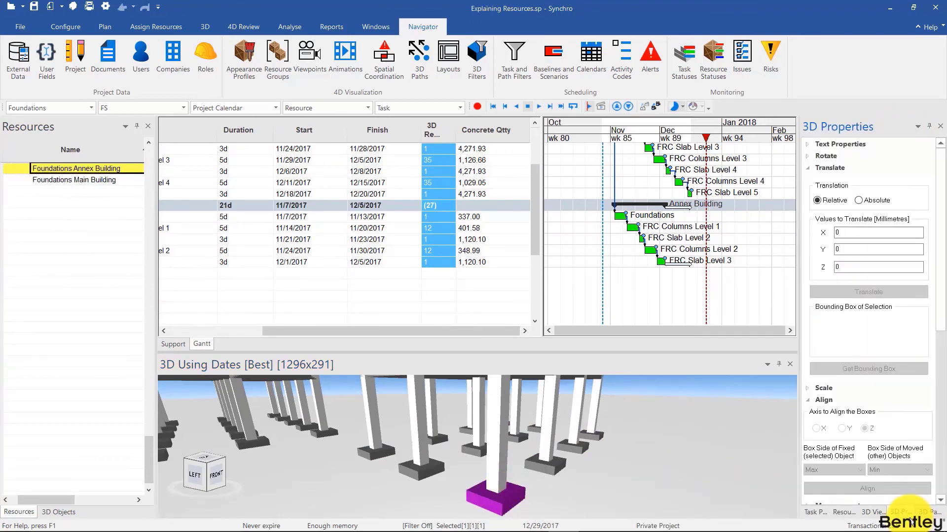
{"action": "left_click", "coordinate": [825, 168]}
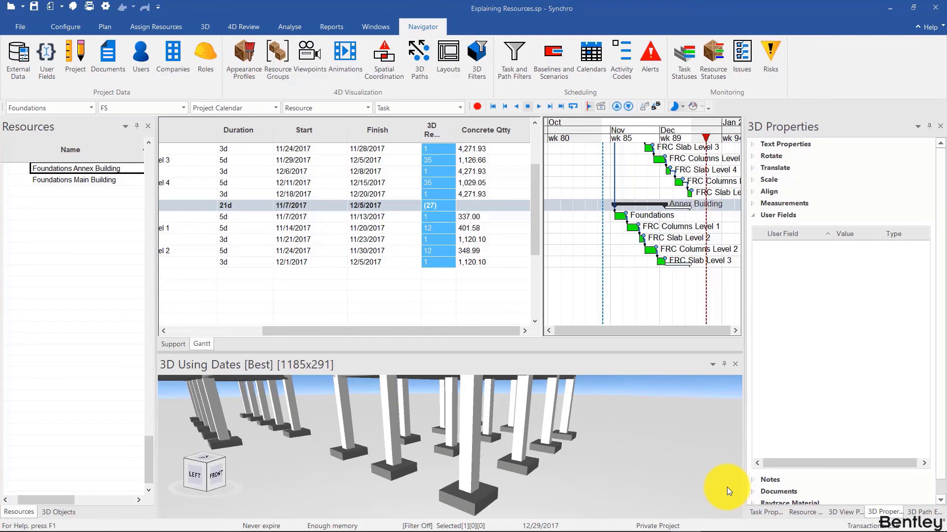
{"action": "mouse_move", "coordinate": [616, 477]}
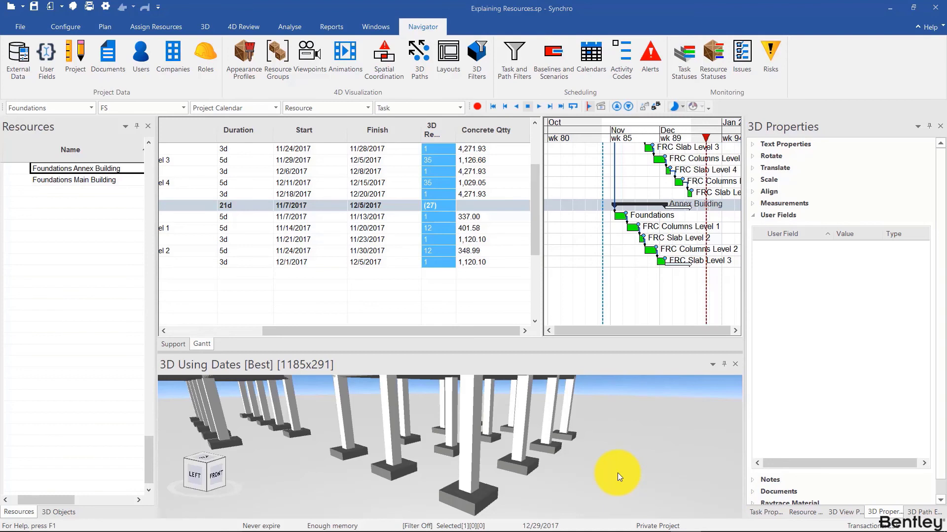